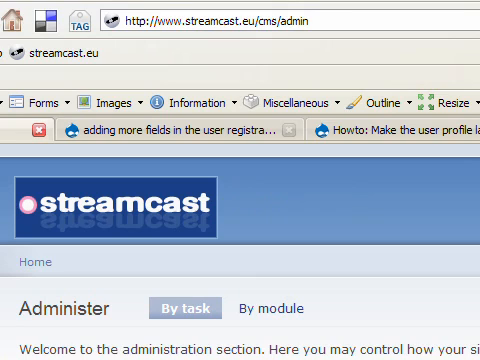
Step: Scroll the Profiles page to review the Gender and Country fields and addable field types
scroll(down, 3)
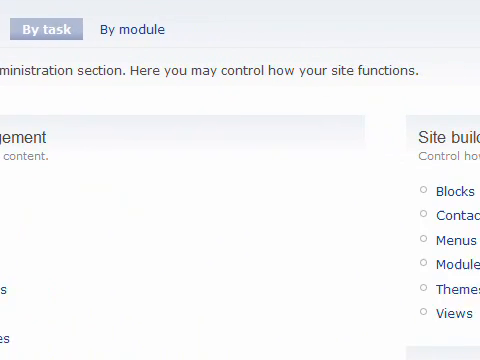
scroll(down, 3)
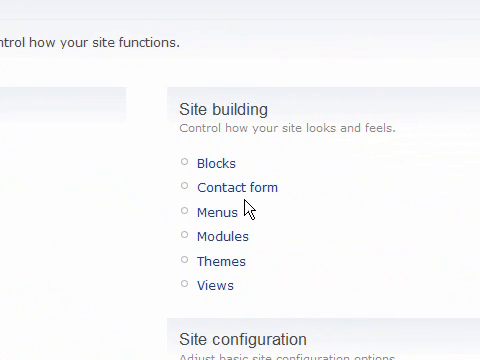
mouse_move(222, 241)
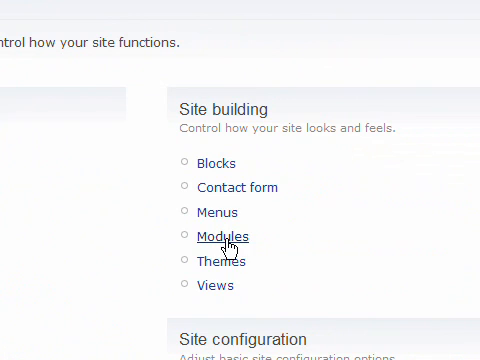
mouse_move(219, 236)
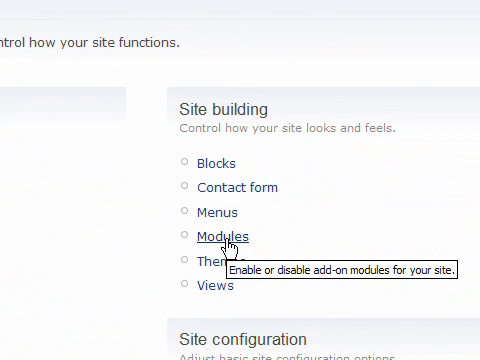
mouse_move(222, 261)
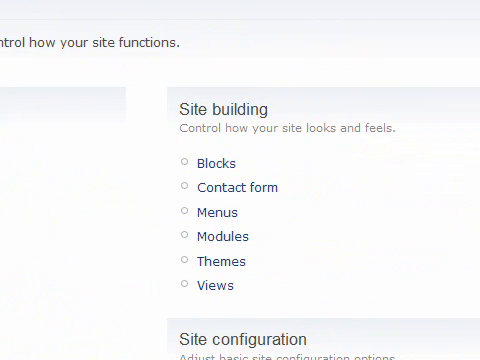
scroll(down, 3)
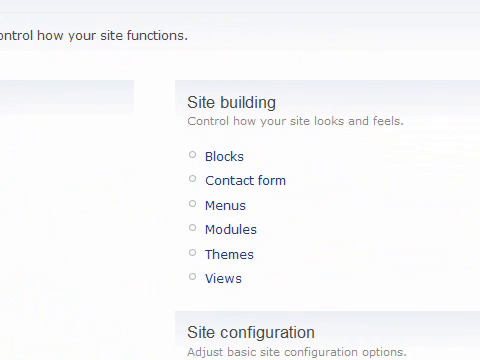
scroll(down, 3)
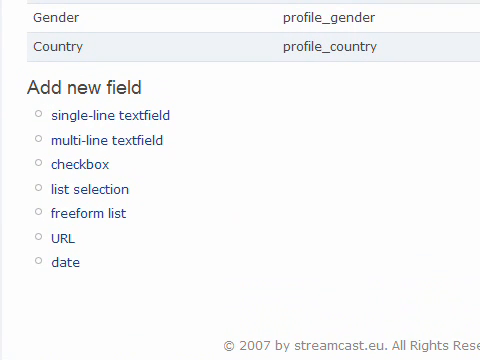
mouse_move(97, 105)
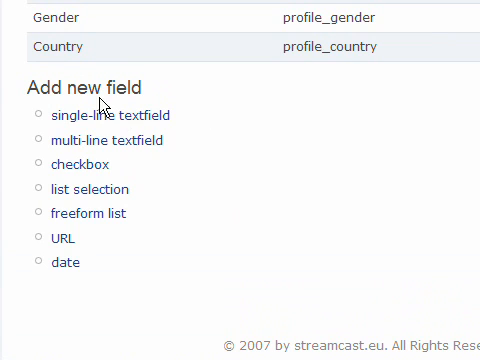
mouse_move(100, 105)
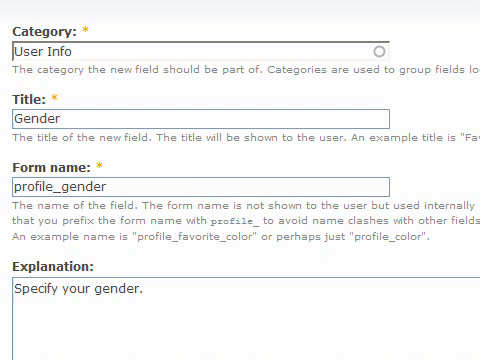
Step: Review the Gender field settings: options female and male, weight 4, required, shown at registration
scroll(down, 3)
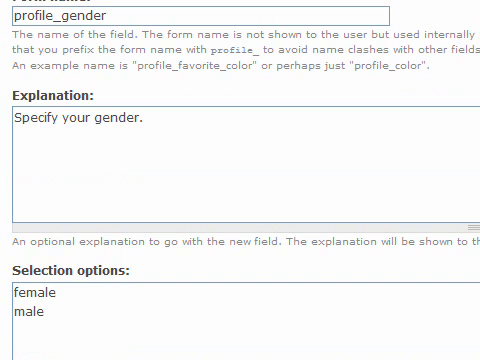
scroll(down, 3)
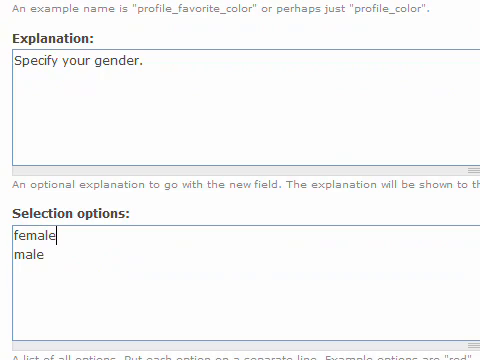
scroll(down, 3)
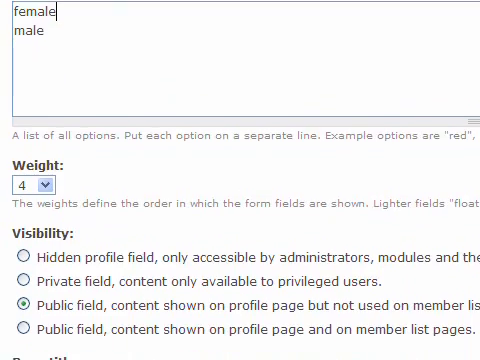
scroll(down, 3)
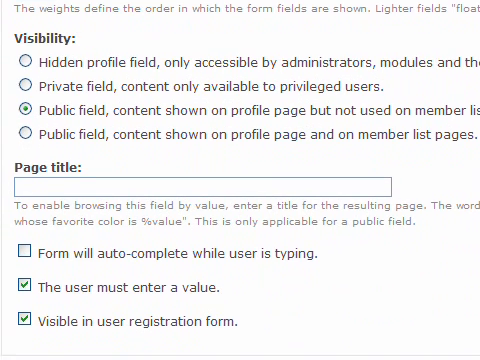
scroll(down, 3)
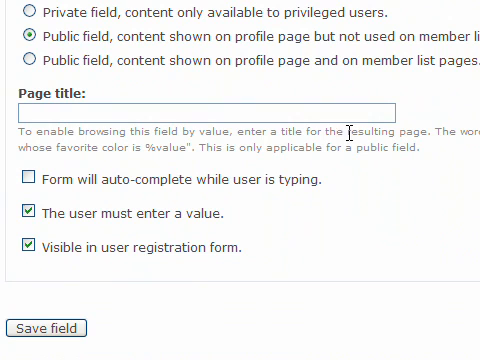
mouse_move(220, 220)
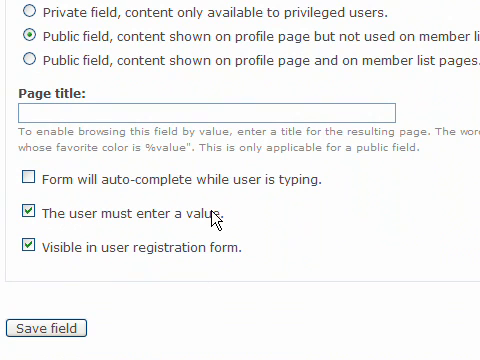
mouse_move(216, 218)
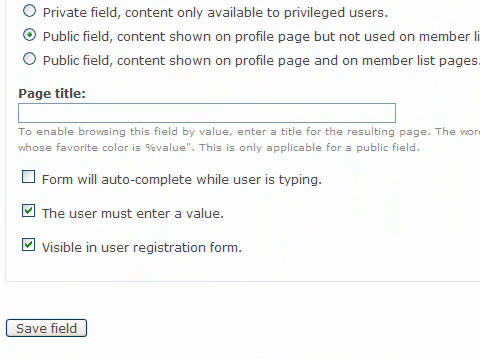
Step: Show the registration form with Gender and Country above the username and e-mail fields
click(43, 328)
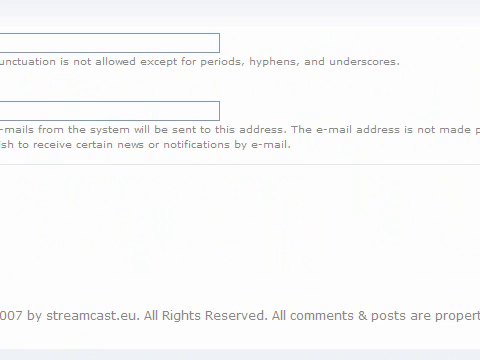
scroll(up, 3)
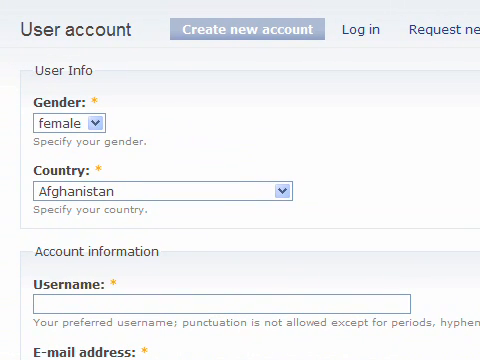
scroll(down, 3)
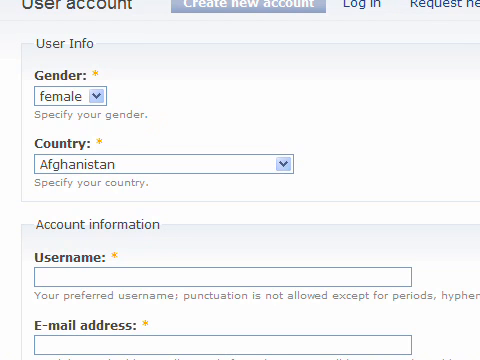
scroll(down, 3)
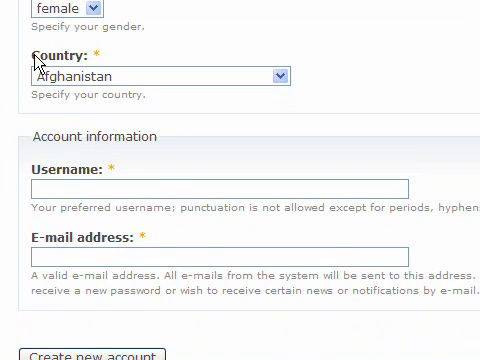
mouse_move(33, 60)
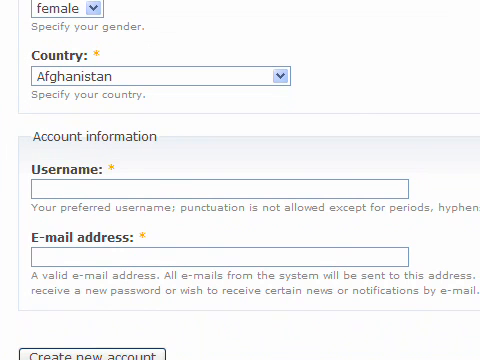
scroll(down, 3)
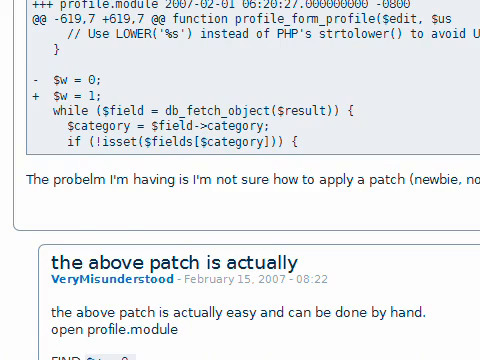
Step: Scroll the drupal.org forum thread to the reply about changing $w = 0 to 1
scroll(down, 3)
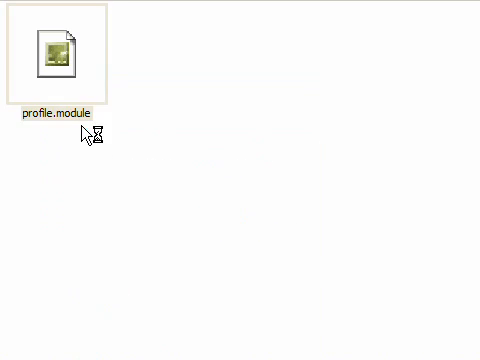
Step: Open profile.module from the modules folder and scroll through its code
double_click(51, 52)
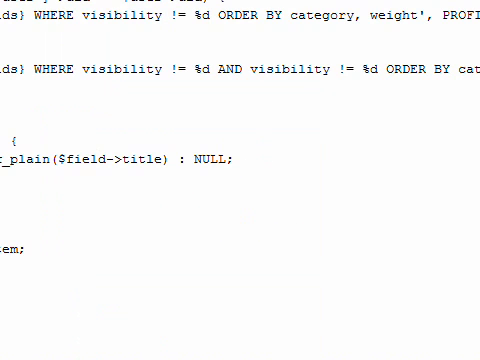
scroll(down, 3)
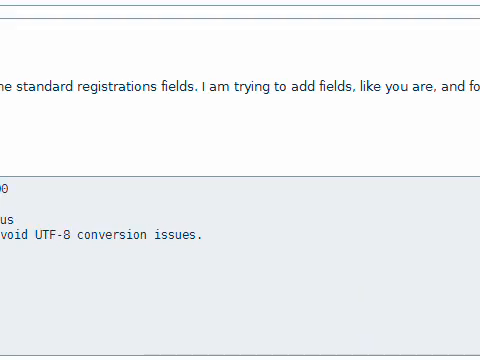
scroll(down, 3)
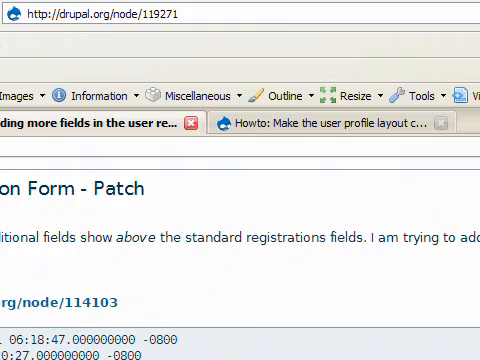
scroll(down, 3)
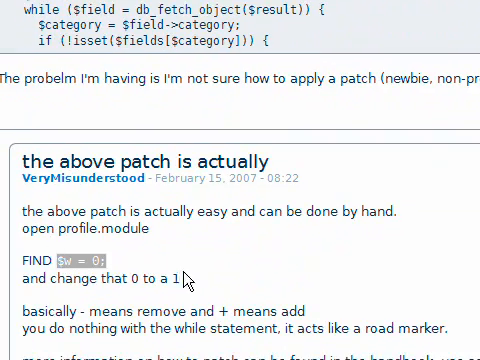
scroll(down, 3)
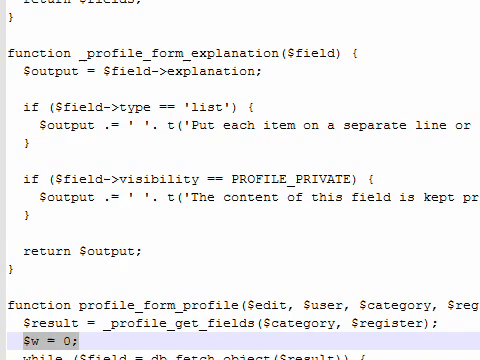
Step: Scroll profile.module to the $w = 0; line in profile_form_profile
scroll(down, 3)
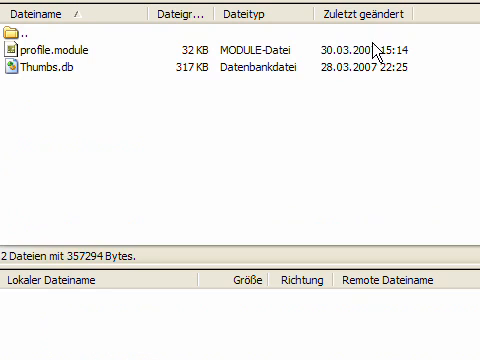
Step: Upload the edited profile.module to /httpdocs/cms/modules/profile on the server
click(45, 48)
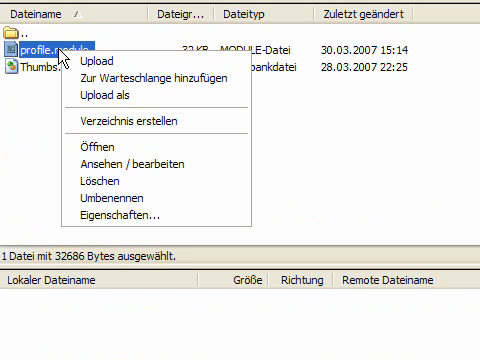
mouse_move(95, 65)
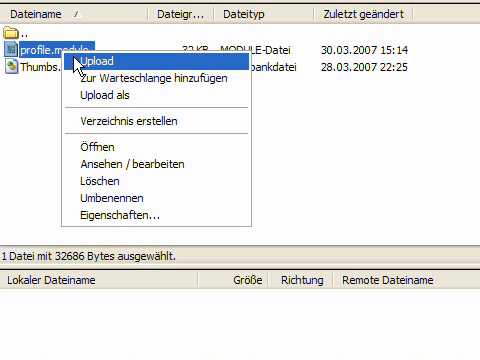
click(90, 64)
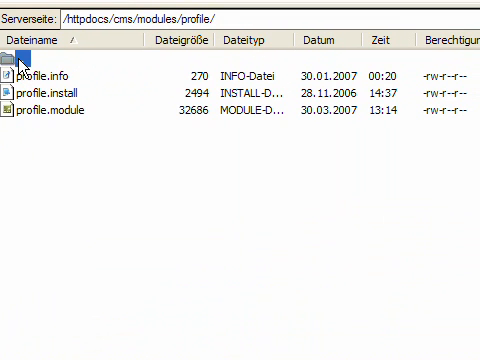
Step: Go up to the server's /httpdocs/cms/modules/ folder and scroll the module list
double_click(15, 45)
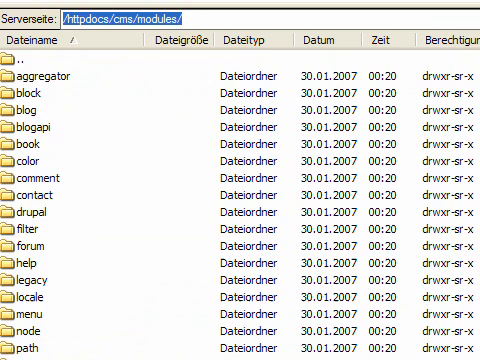
scroll(down, 3)
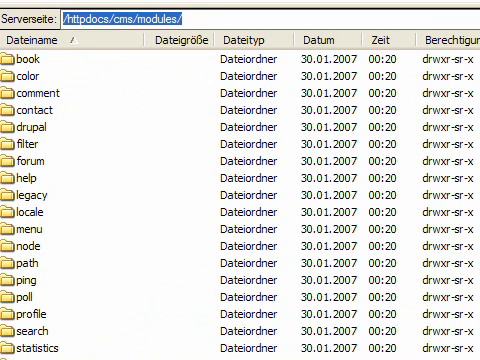
scroll(down, 3)
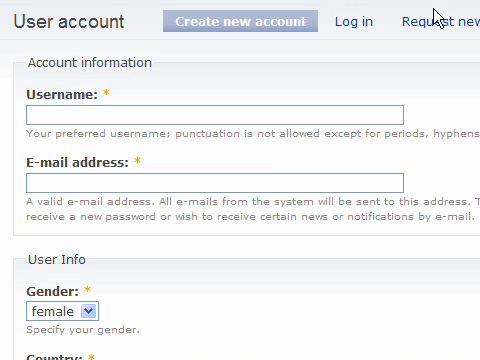
scroll(down, 3)
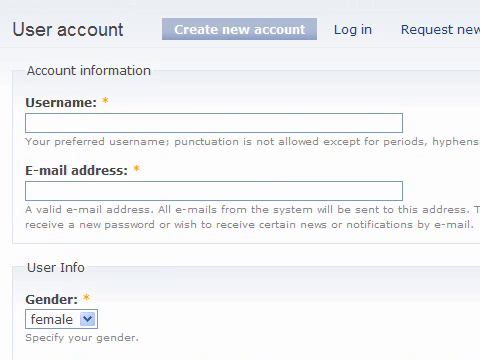
scroll(down, 3)
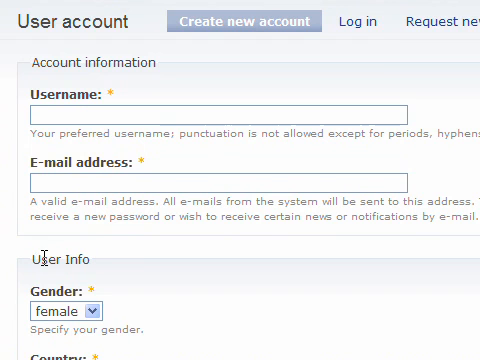
scroll(down, 3)
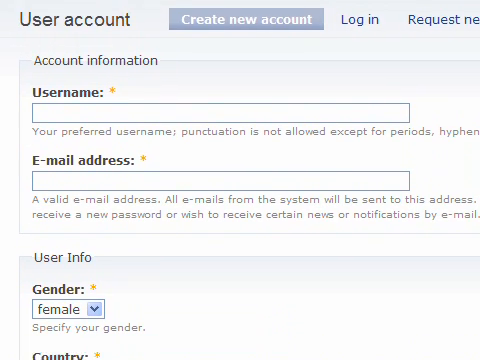
scroll(down, 3)
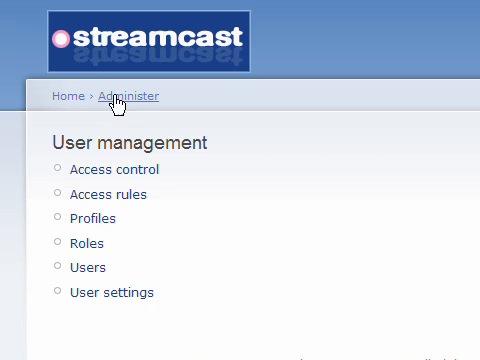
mouse_move(85, 243)
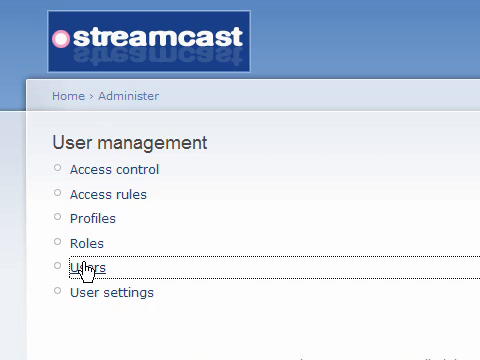
Step: Open the first member's profile page from the Users list to inspect its layout
click(81, 269)
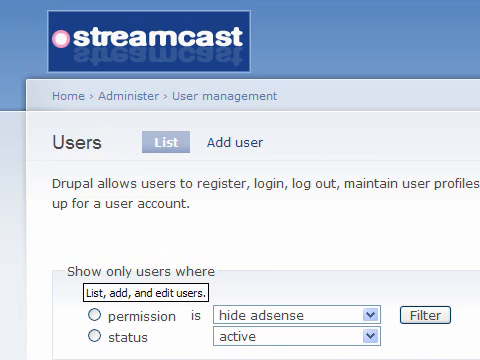
scroll(down, 3)
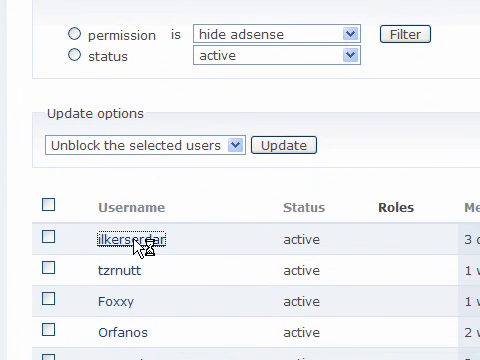
click(130, 239)
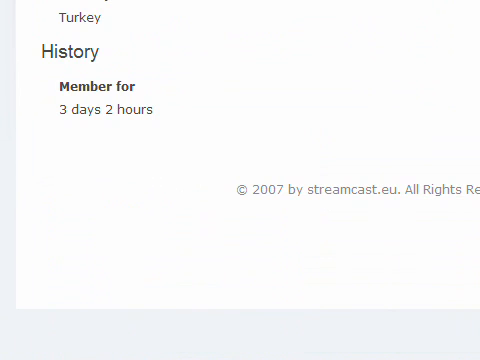
scroll(up, 3)
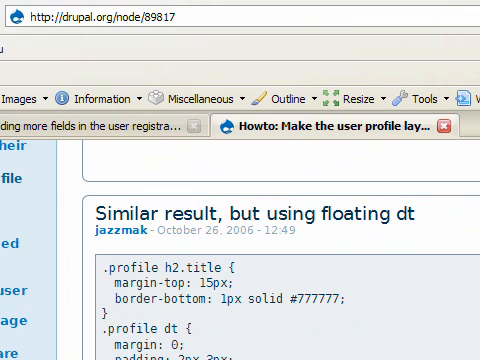
Step: Scroll the howto page down to the 'Similar result, but using floating dt' CSS snippet
scroll(down, 3)
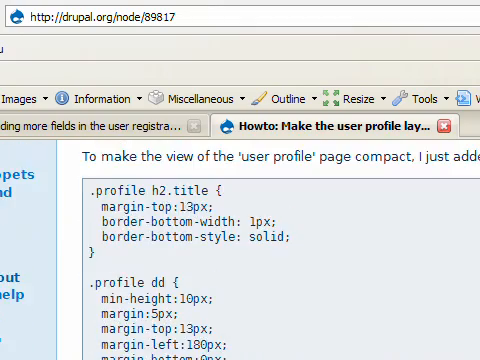
scroll(down, 3)
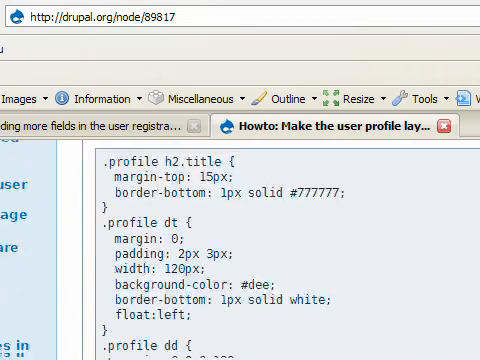
scroll(down, 3)
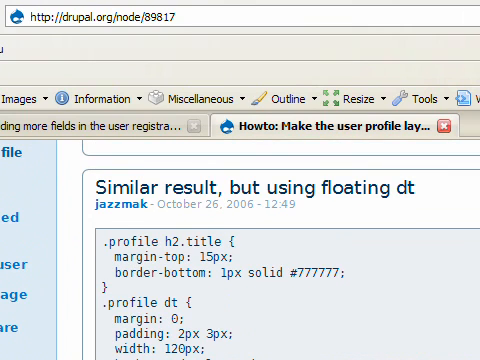
scroll(down, 3)
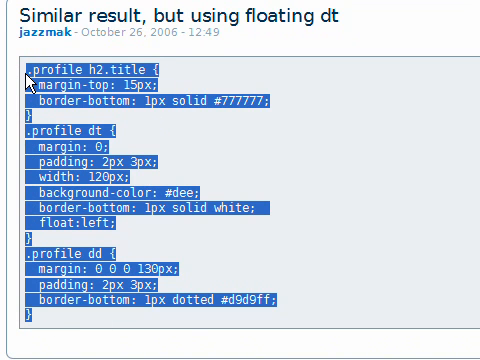
mouse_move(75, 95)
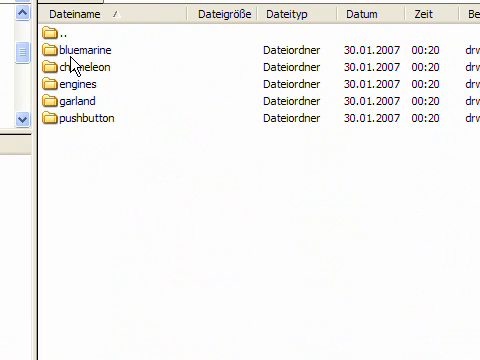
mouse_move(97, 110)
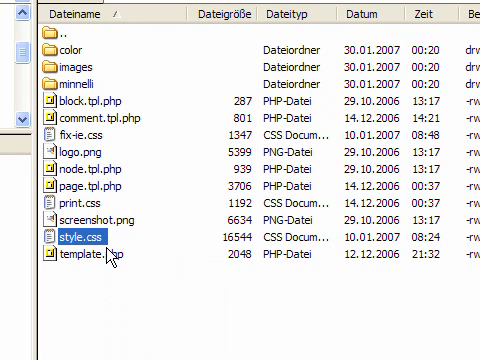
mouse_move(113, 259)
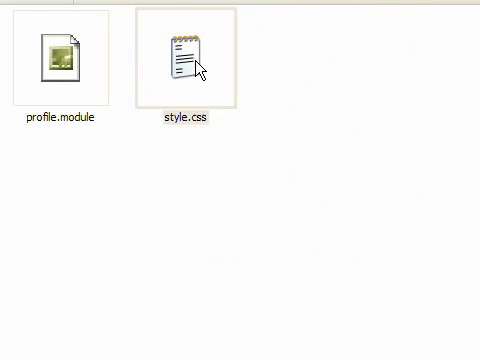
Step: Open style.css in Notepad++ and append the copied profile CSS rules at its end
right_click(180, 60)
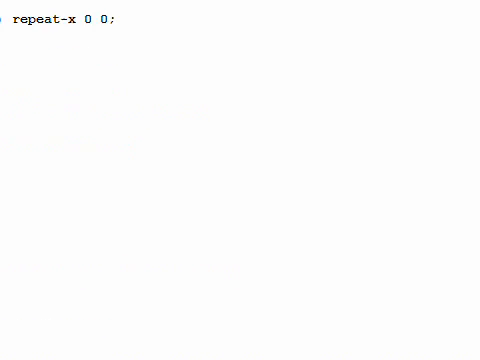
scroll(down, 3)
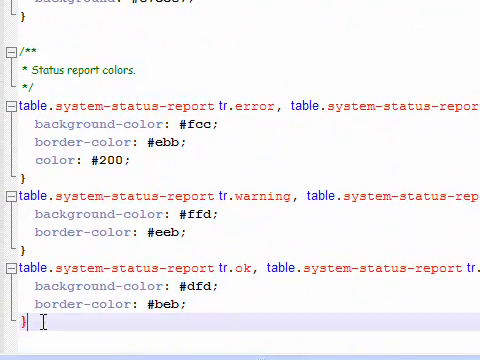
scroll(down, 3)
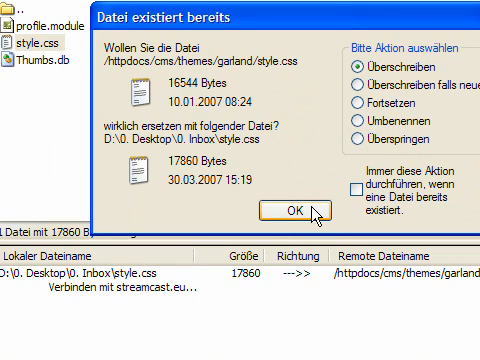
Step: Confirm overwriting the server's garland style.css with the 17,860-byte edited copy
click(286, 211)
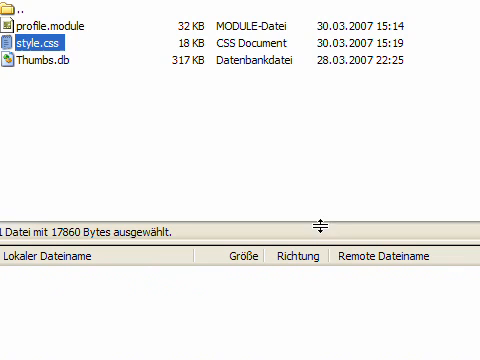
mouse_move(320, 223)
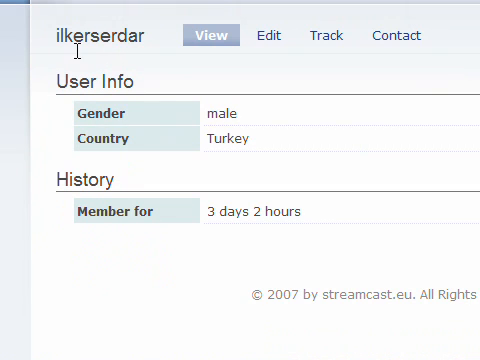
mouse_move(148, 165)
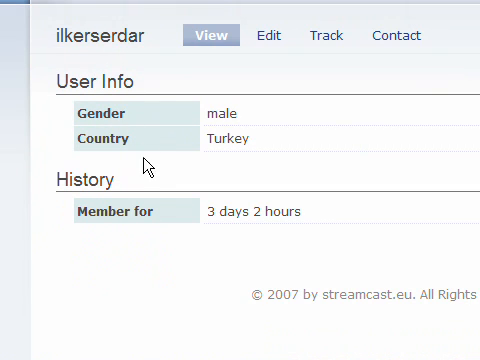